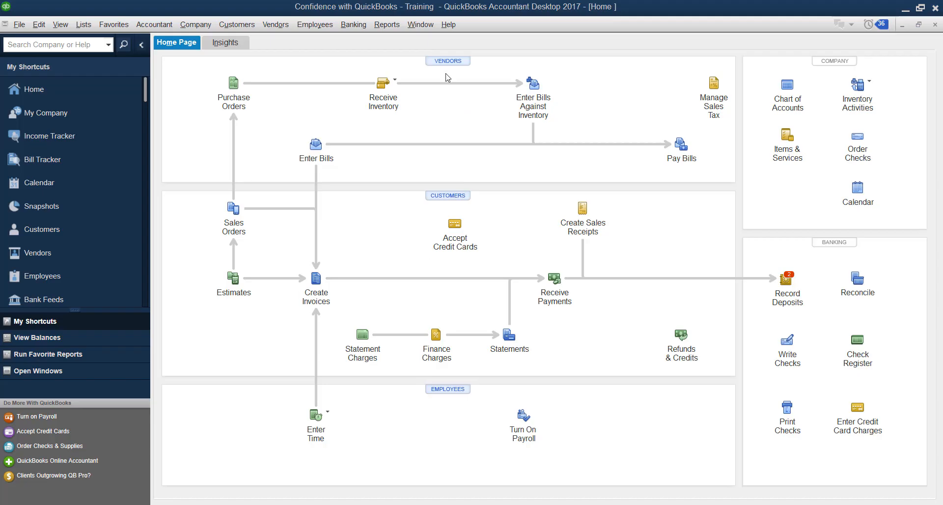
pyautogui.moveTo(418, 170)
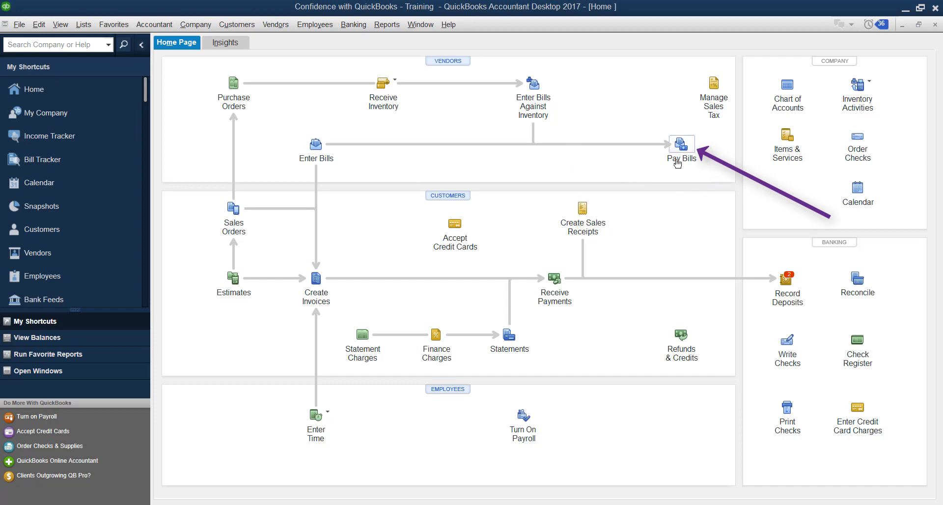
# - In Pay Bills, select the 08/14/2017 Sinclair Insurance bill and set Amt. To Pay to 1,000.00
pyautogui.click(680, 145)
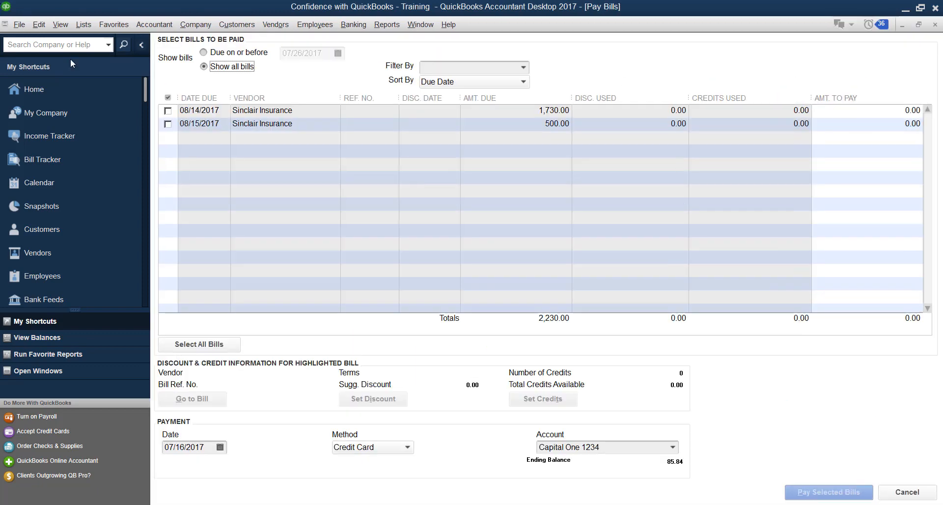
pyautogui.click(169, 111)
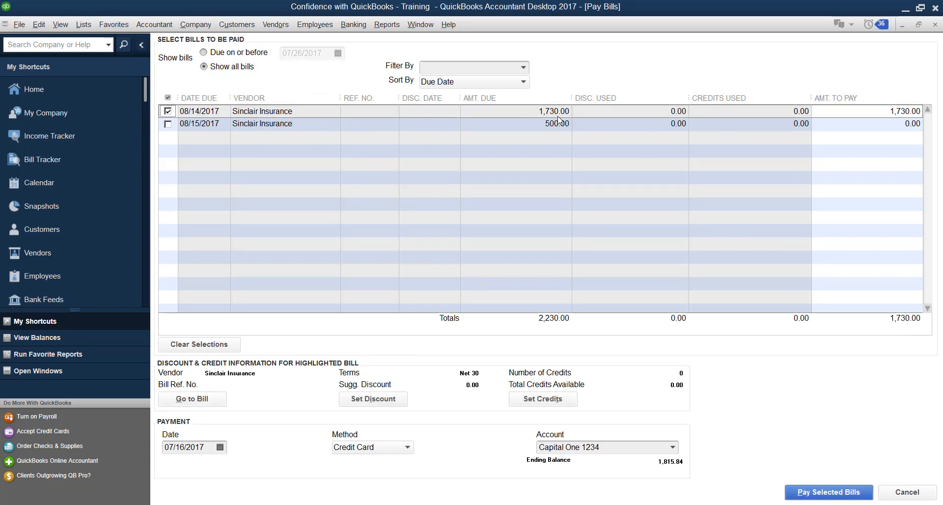
pyautogui.click(903, 111)
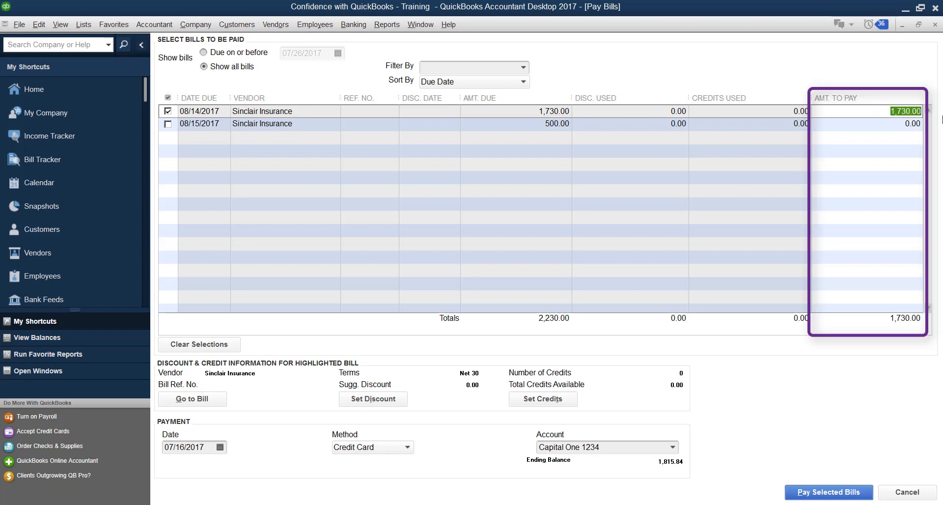
pyautogui.moveTo(833, 103)
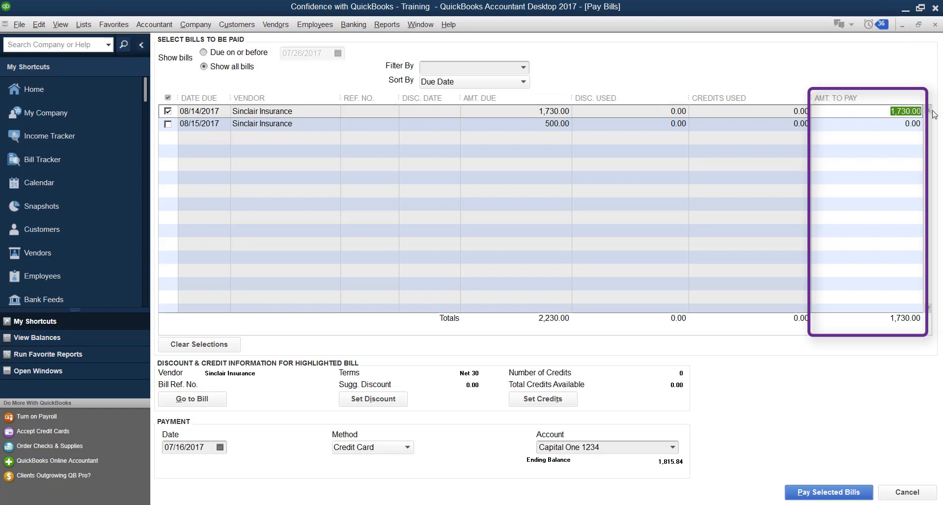
pyautogui.write('500')
pyautogui.write('1,000')
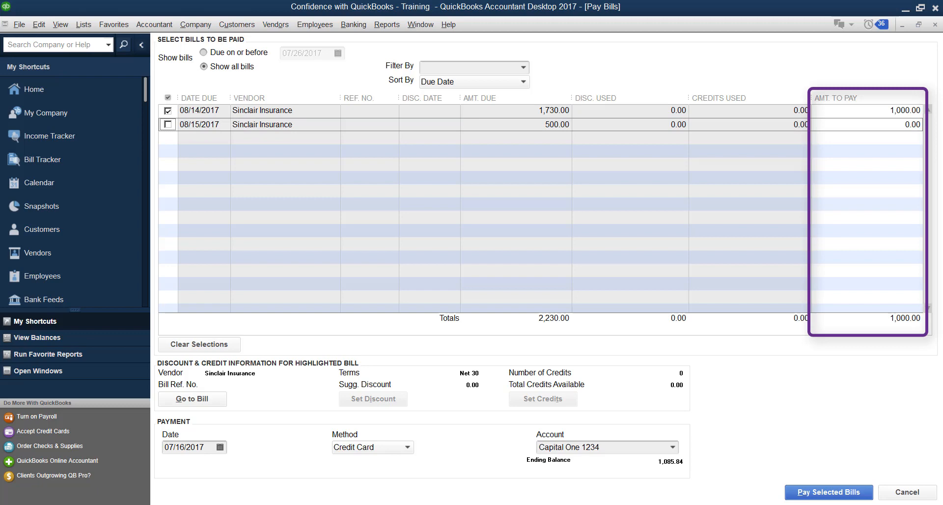
pyautogui.moveTo(286, 379)
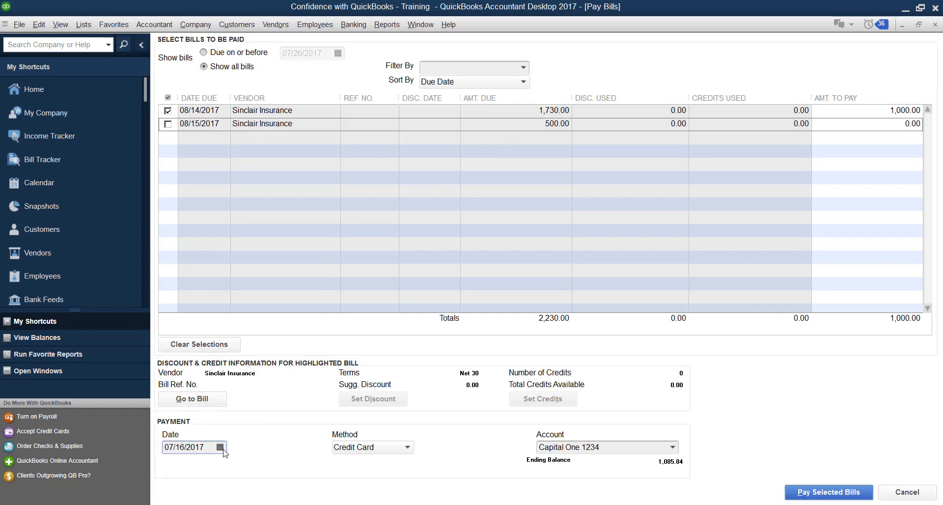
# - Set the payment date to August 15, 2017 and the payment method to Check
pyautogui.click(220, 447)
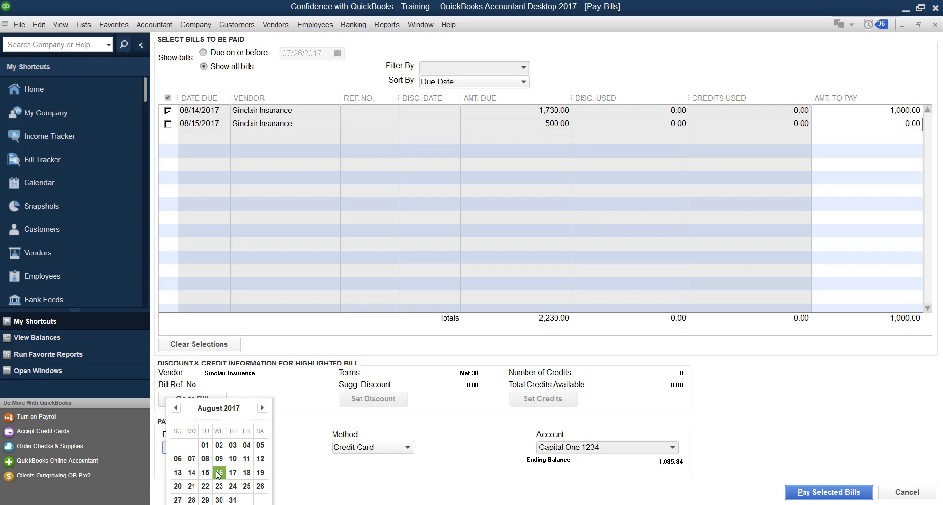
pyautogui.click(219, 473)
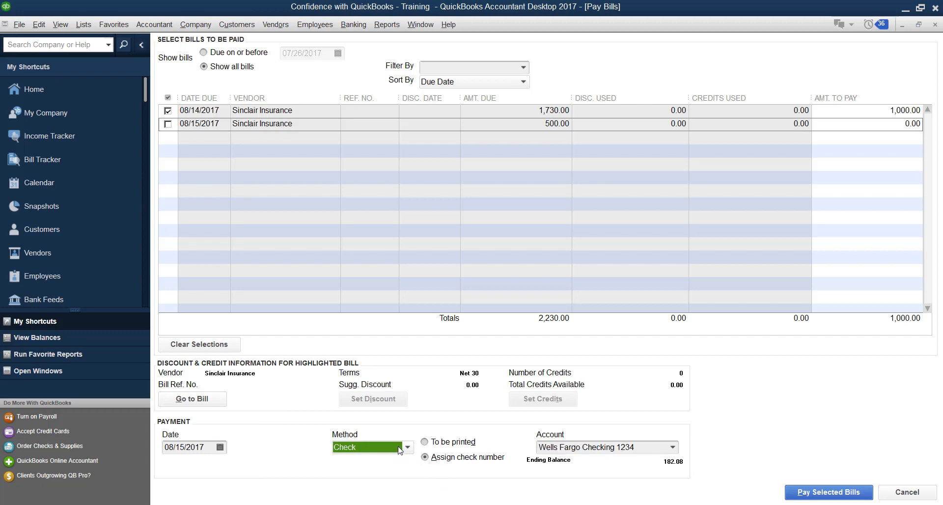
pyautogui.click(407, 447)
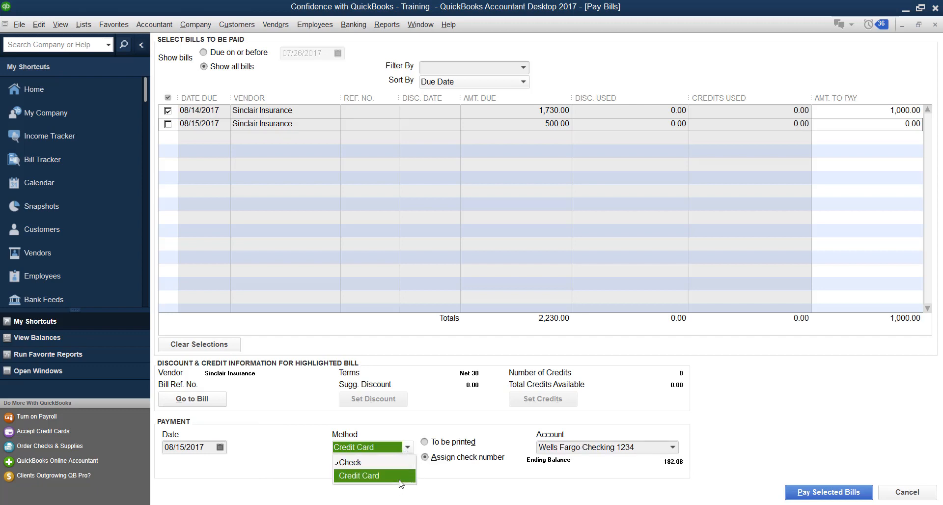
pyautogui.click(348, 462)
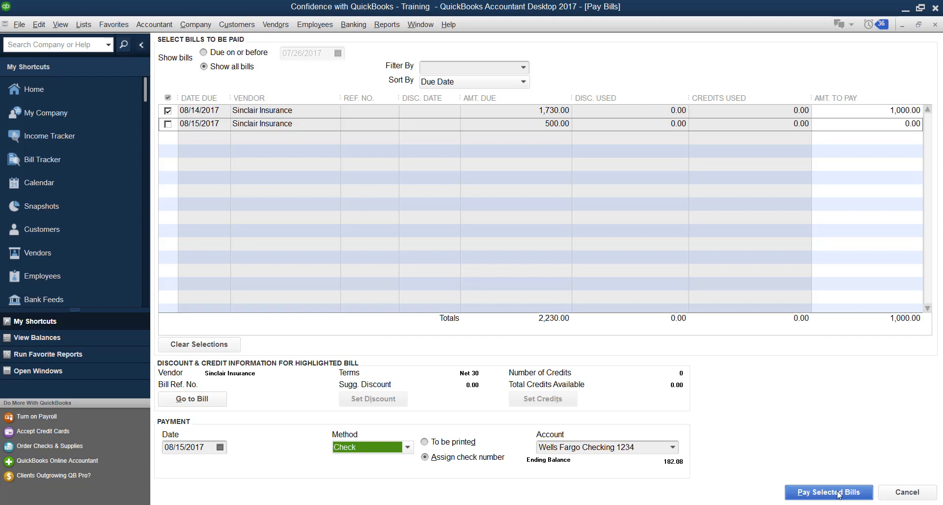
pyautogui.moveTo(397, 161)
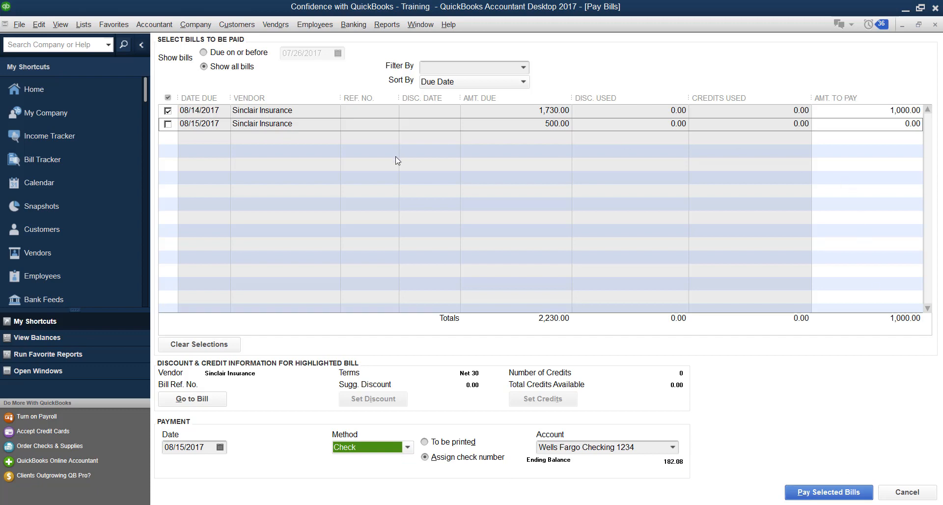
pyautogui.click(168, 124)
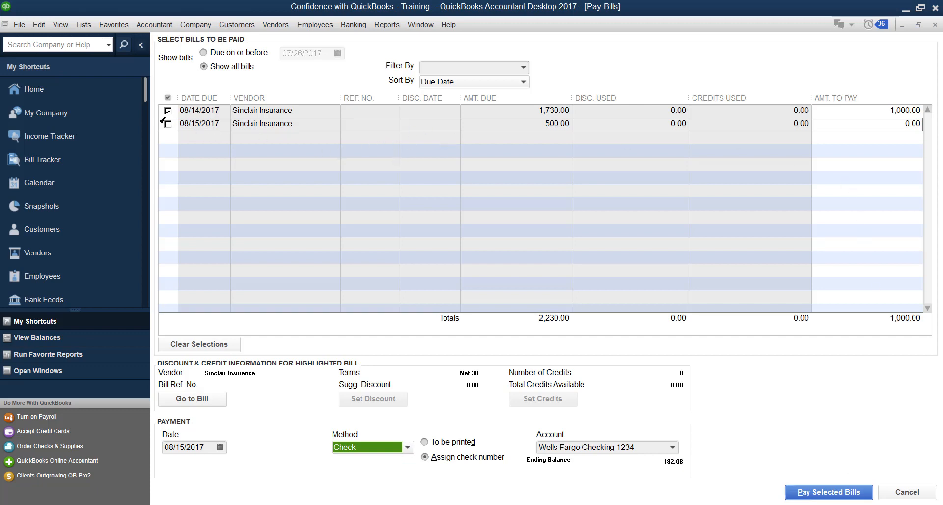
pyautogui.click(167, 124)
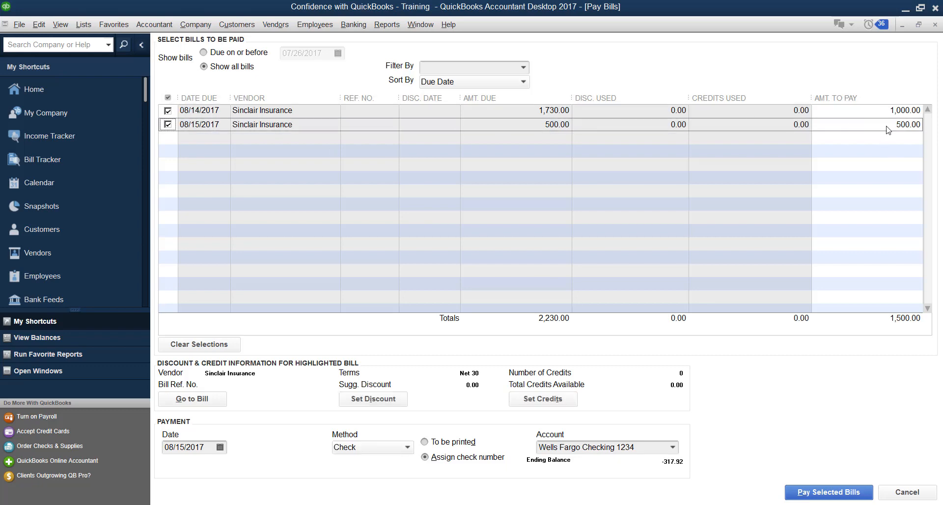
pyautogui.click(906, 124)
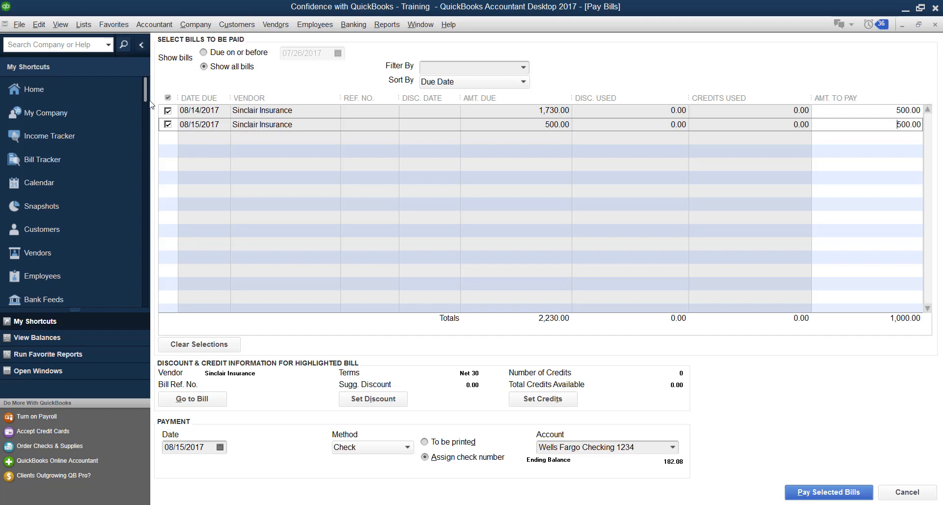
pyautogui.click(168, 125)
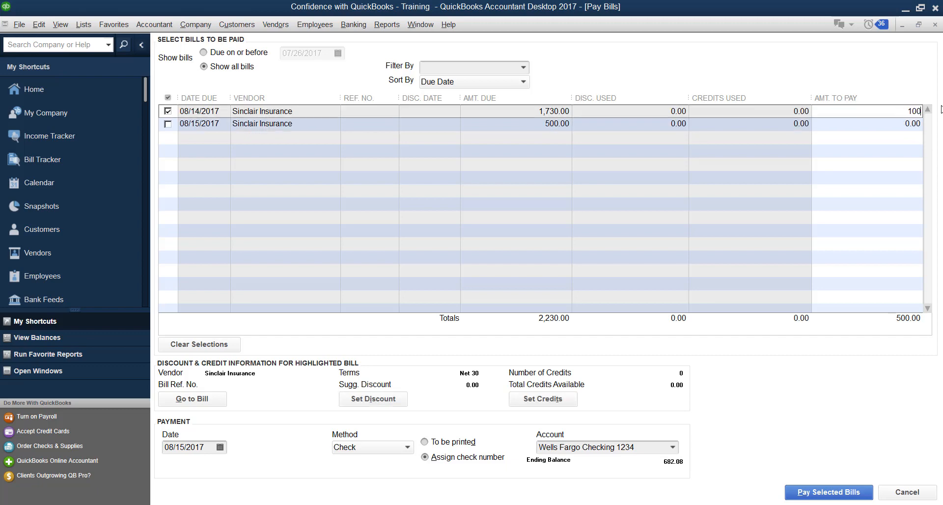
pyautogui.write('1000.00')
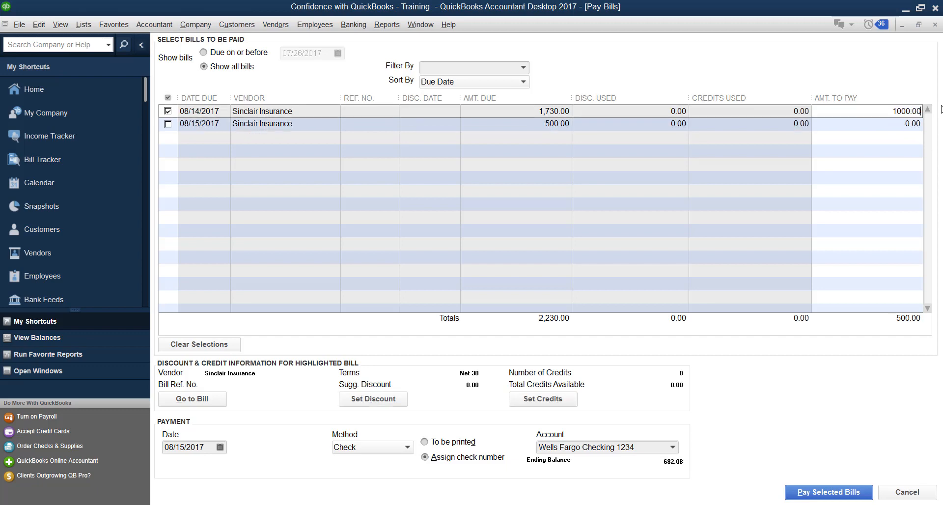